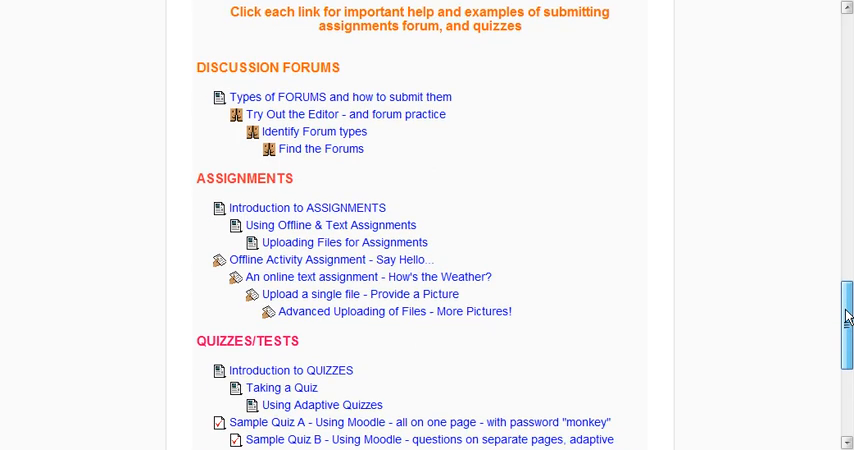
# Step: Narrow the course page to show only topic 3, Part III – Doing the Work
pyautogui.scroll(-3)
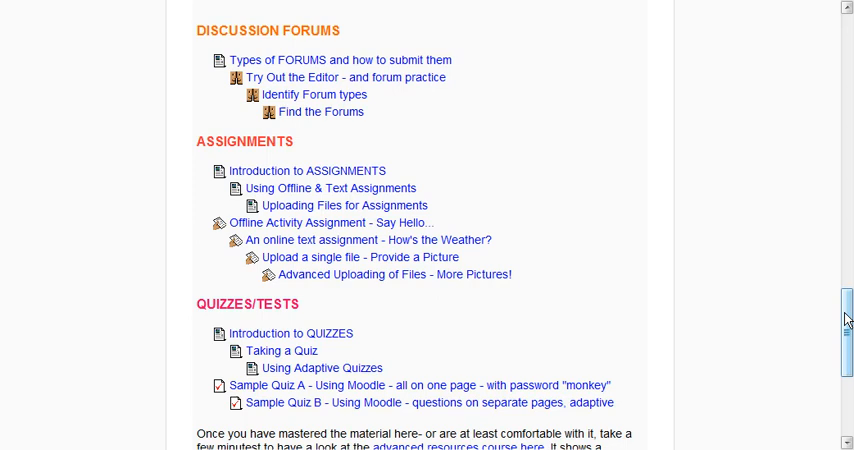
pyautogui.scroll(3)
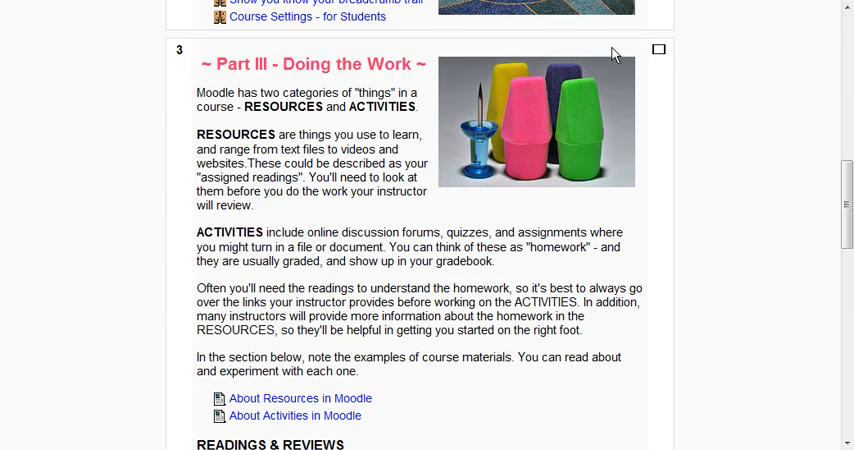
pyautogui.moveTo(660, 52)
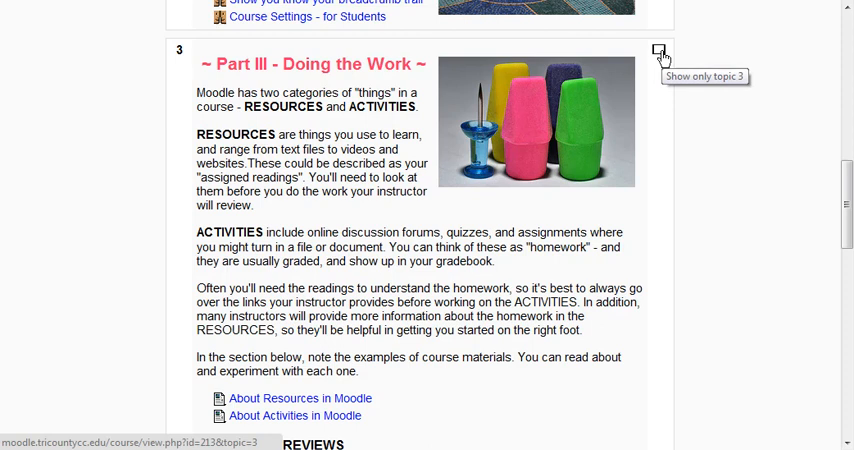
pyautogui.click(660, 52)
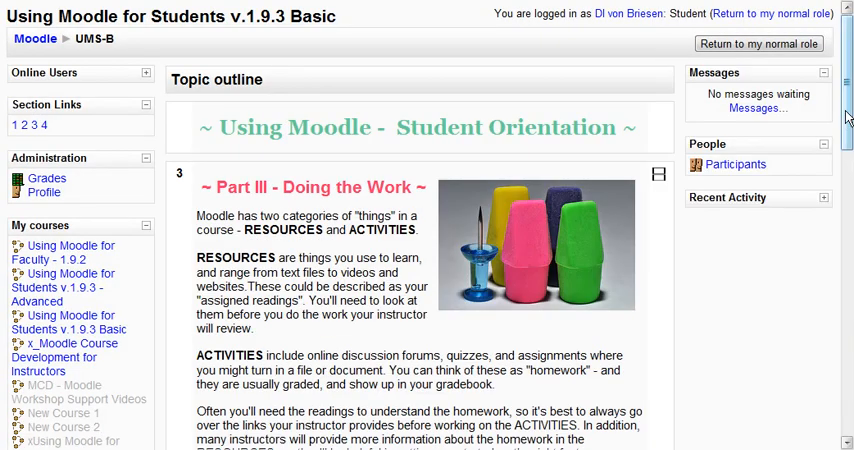
pyautogui.scroll(-3)
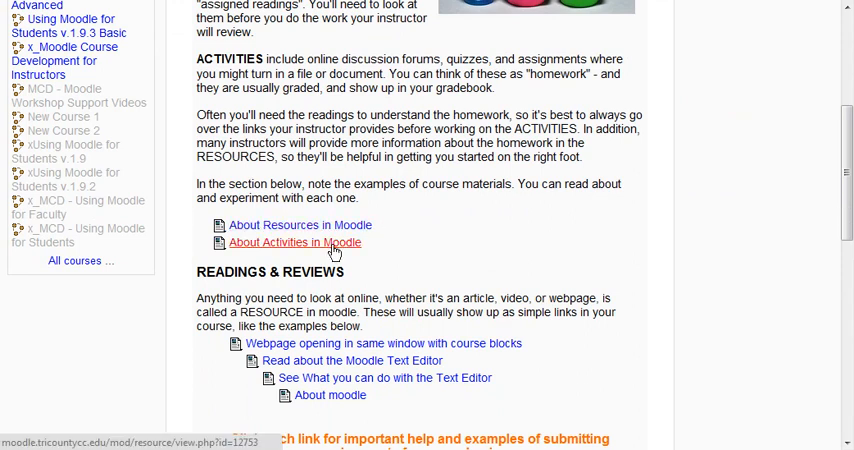
# Step: View the About Activities in Moodle page and scroll through its forum, assignment and quiz links
pyautogui.click(294, 242)
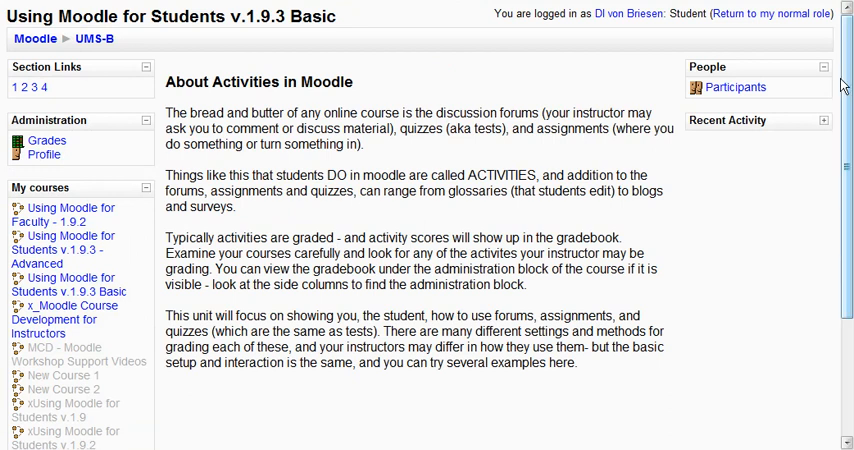
pyautogui.moveTo(92, 40)
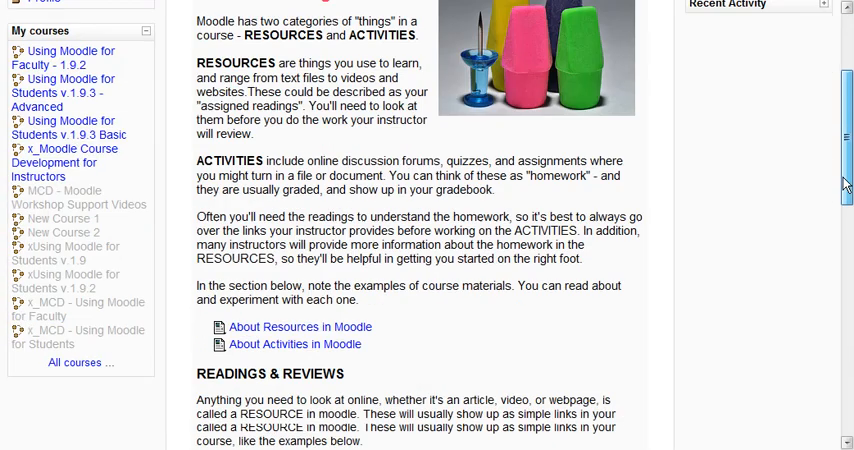
pyautogui.scroll(-3)
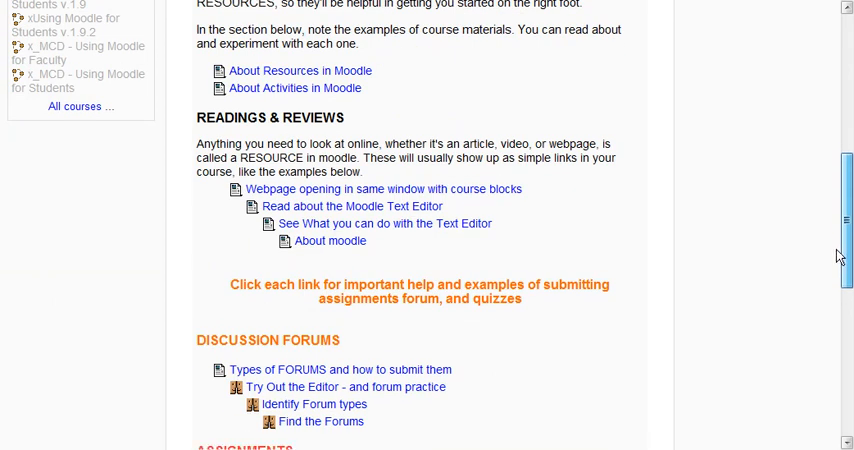
pyautogui.scroll(-3)
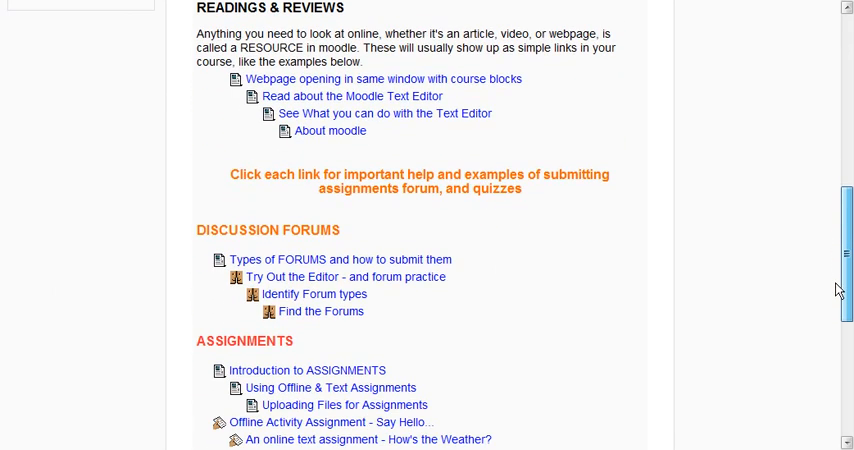
pyautogui.scroll(-3)
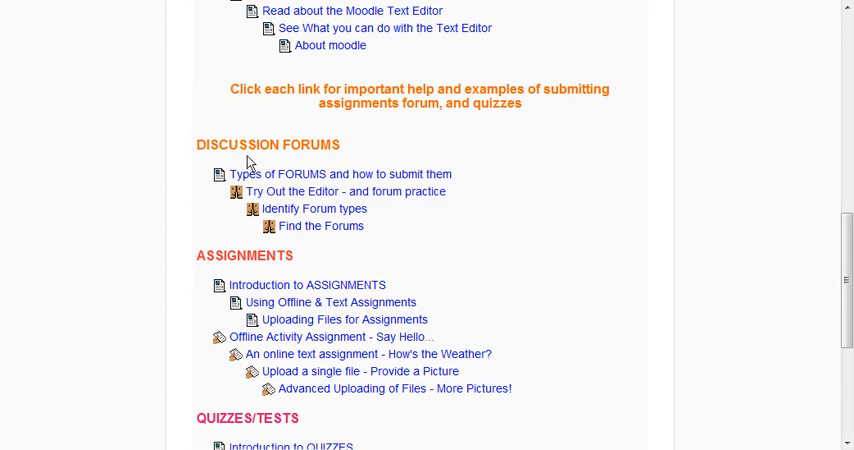
pyautogui.moveTo(336, 186)
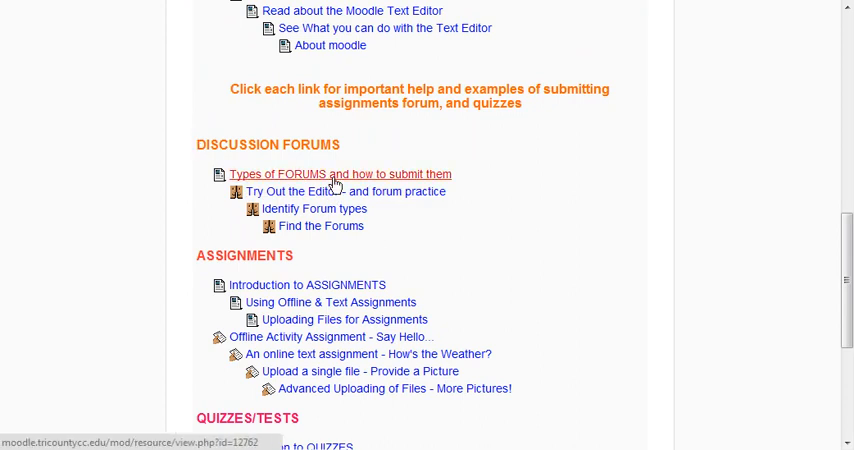
# Step: Read the 'Types of FORUMS and how to submit them' guide and head back toward the course
pyautogui.click(340, 174)
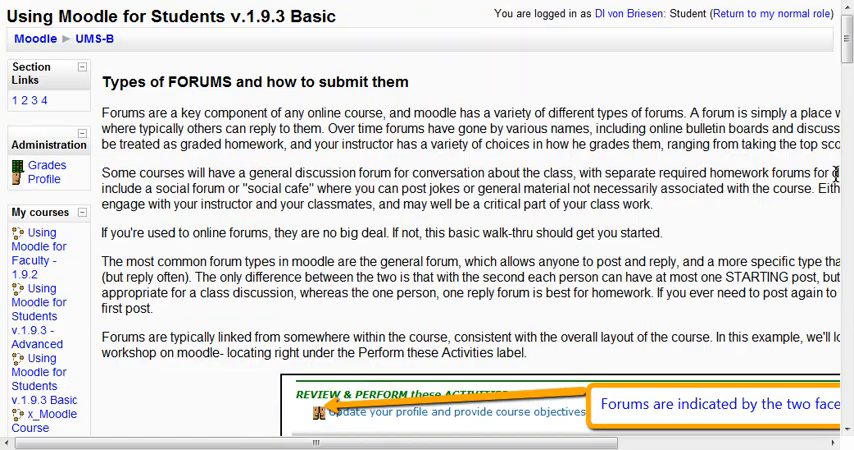
pyautogui.scroll(-3)
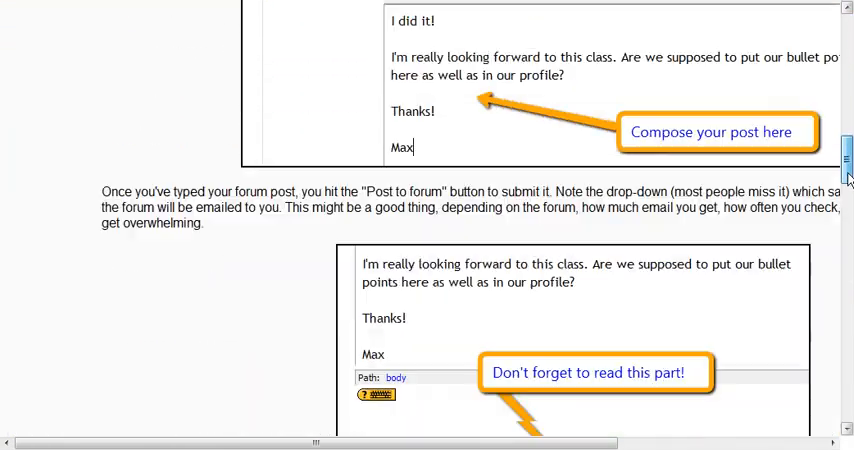
pyautogui.scroll(-3)
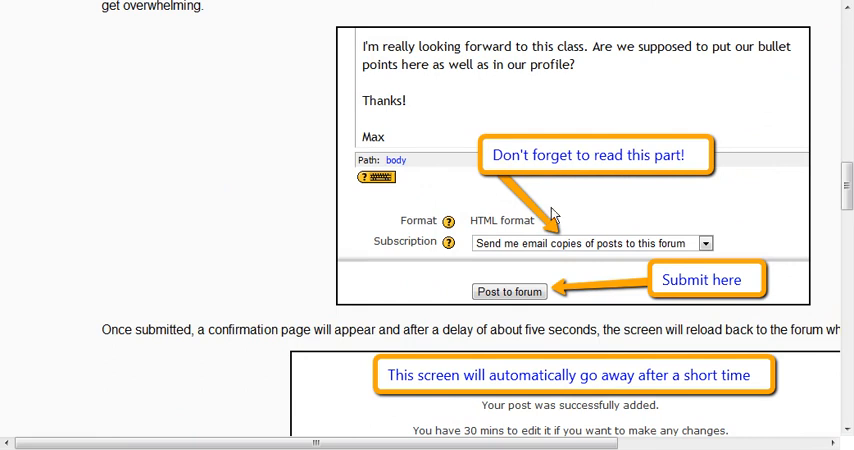
pyautogui.moveTo(640, 164)
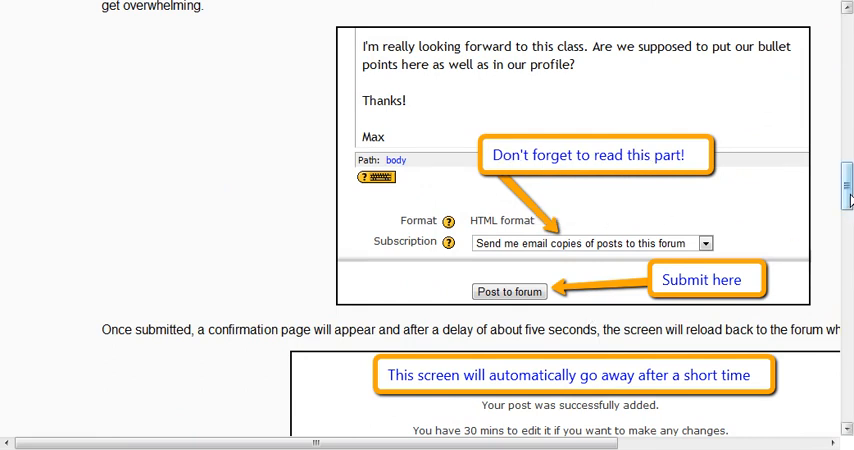
pyautogui.click(94, 38)
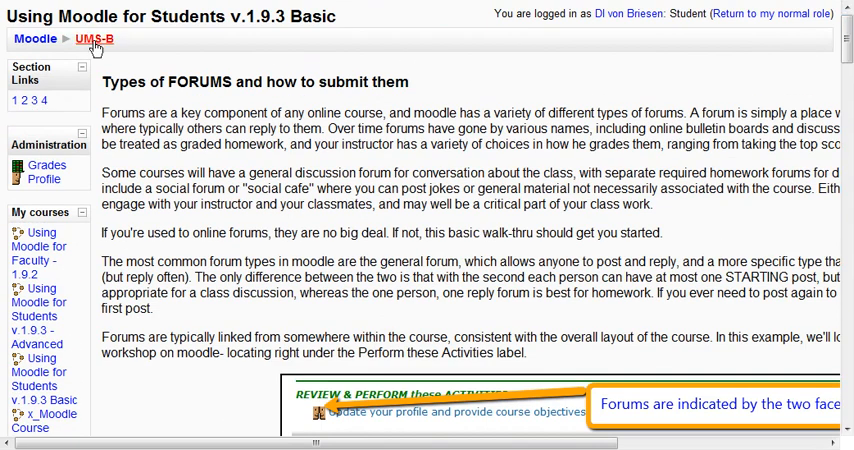
# Step: Return to the UMS-B course page and scroll to the Discussion Forums section
pyautogui.click(92, 38)
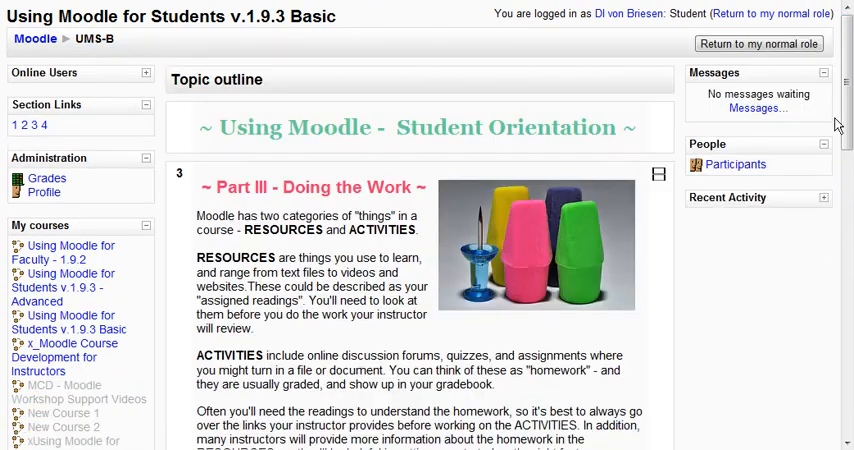
pyautogui.scroll(-3)
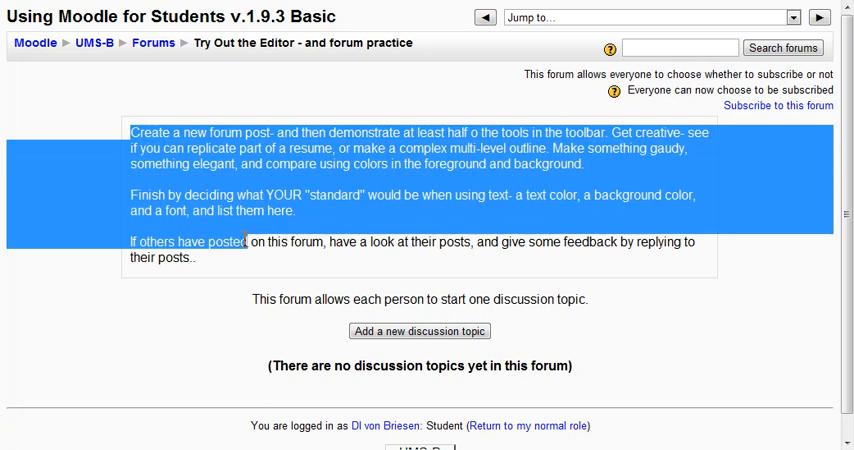
pyautogui.click(260, 266)
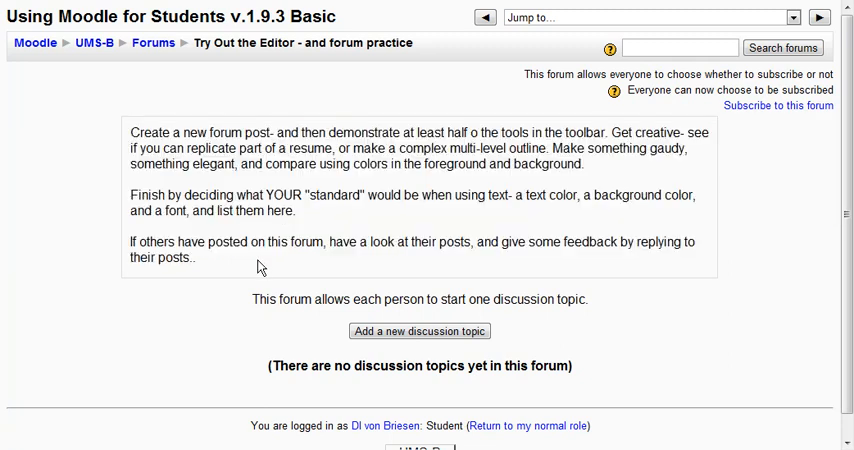
pyautogui.moveTo(644, 220)
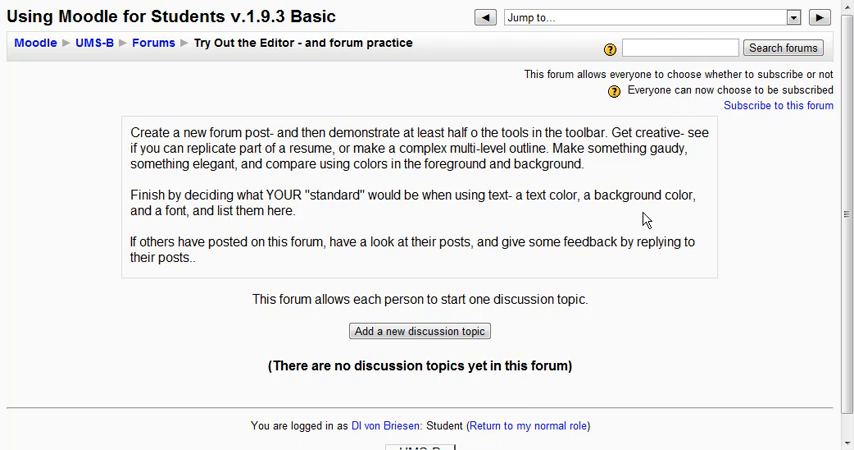
pyautogui.moveTo(144, 118)
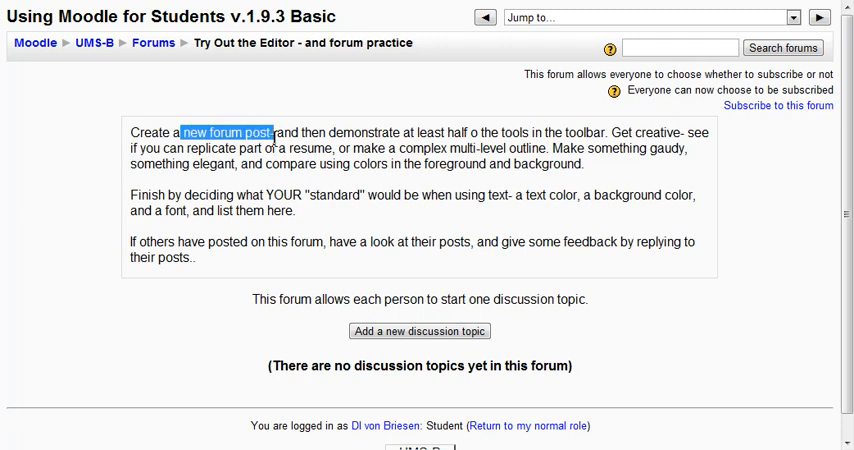
pyautogui.moveTo(492, 144)
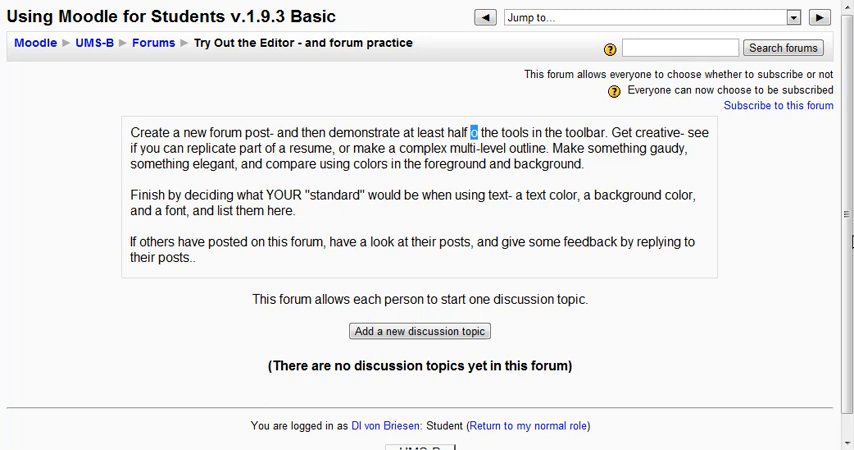
pyautogui.scroll(-3)
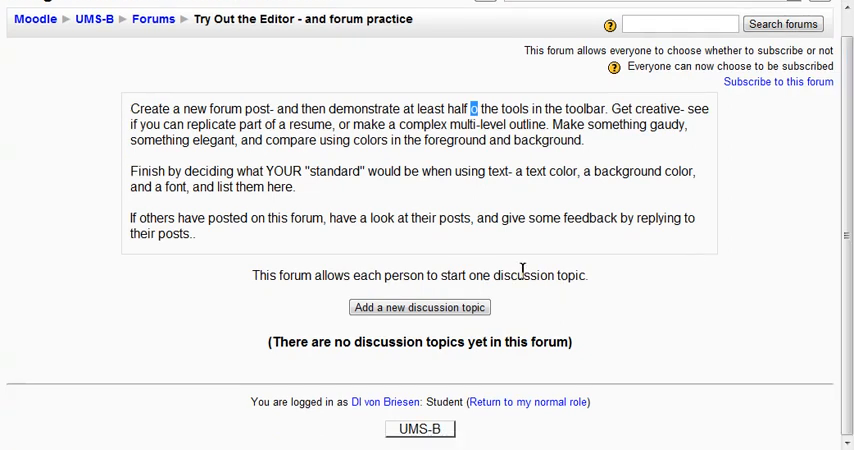
pyautogui.moveTo(324, 362)
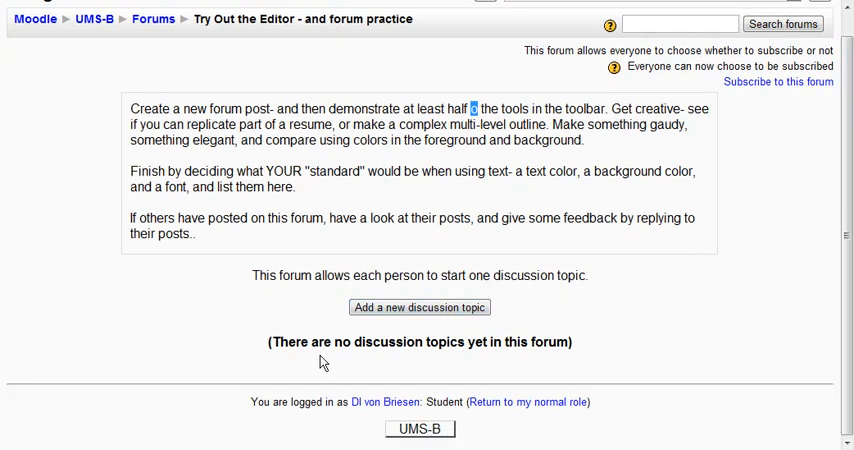
pyautogui.moveTo(270, 342); pyautogui.dragTo(484, 342)
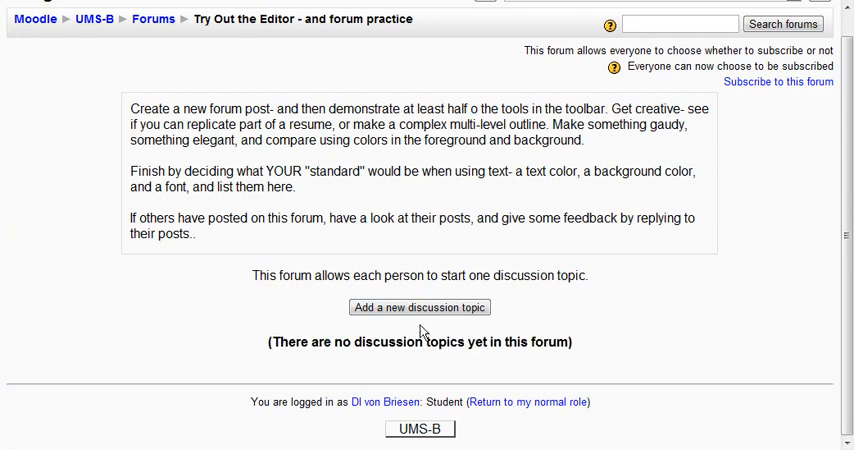
pyautogui.click(420, 308)
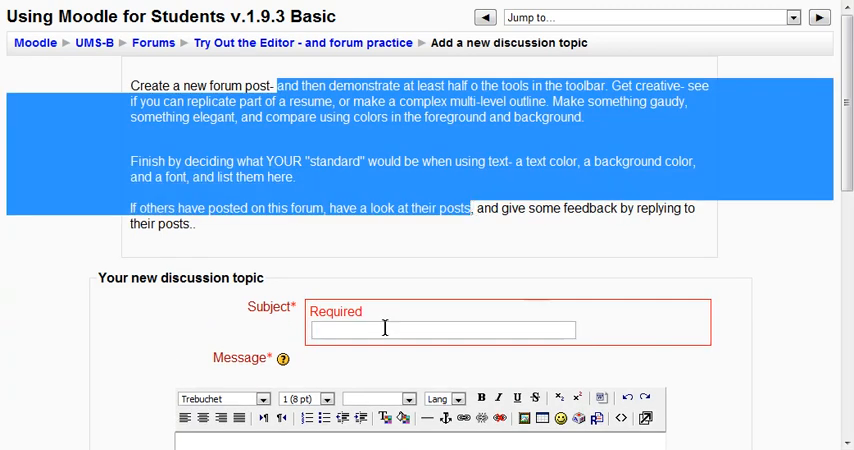
# Step: Enter the discussion subject 'My first forum- try out editor'
pyautogui.click(442, 330)
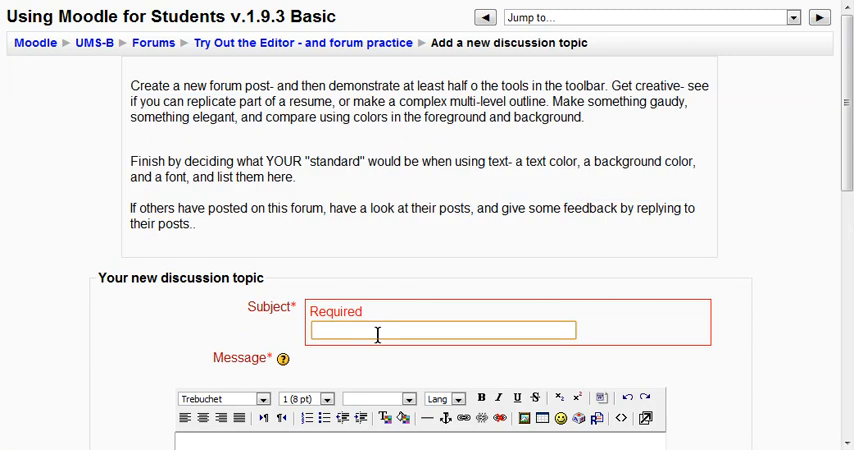
pyautogui.write('My fi')
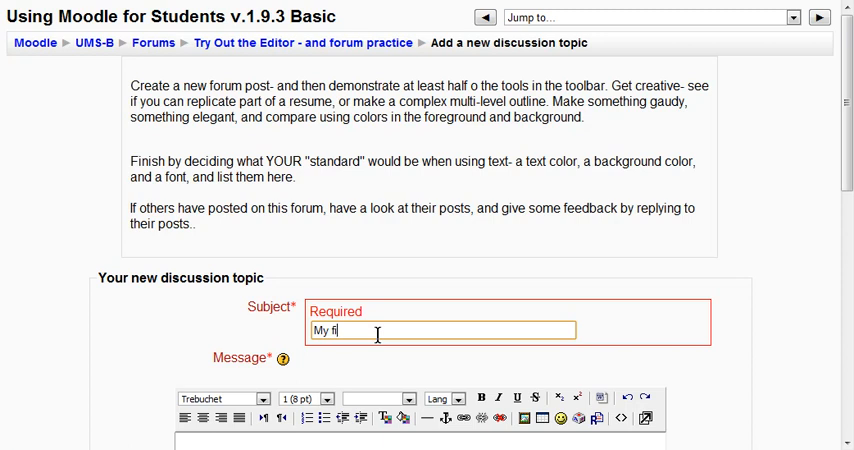
pyautogui.write('rst forum-')
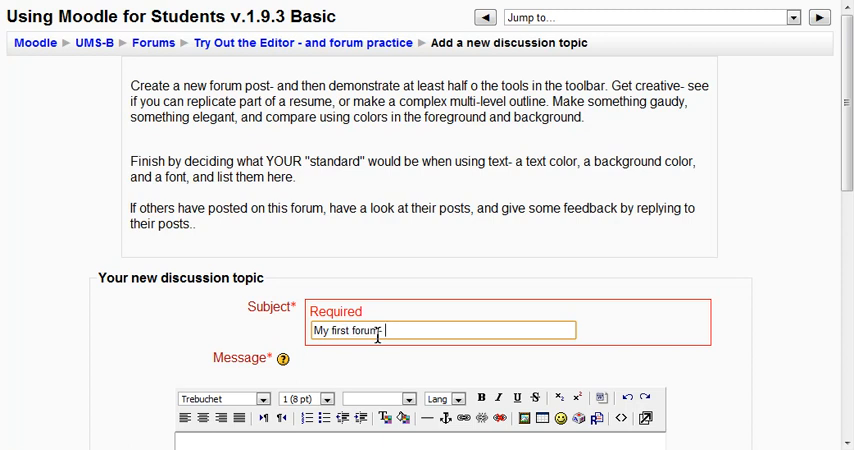
pyautogui.write('- try out editor')
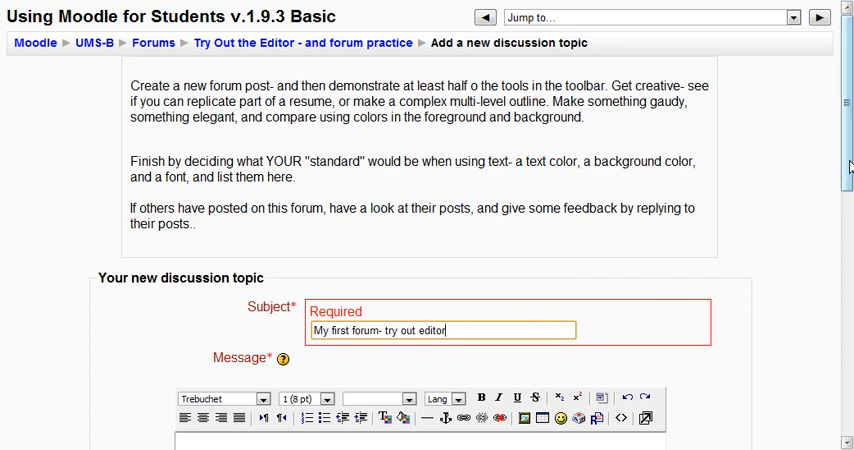
pyautogui.scroll(-3)
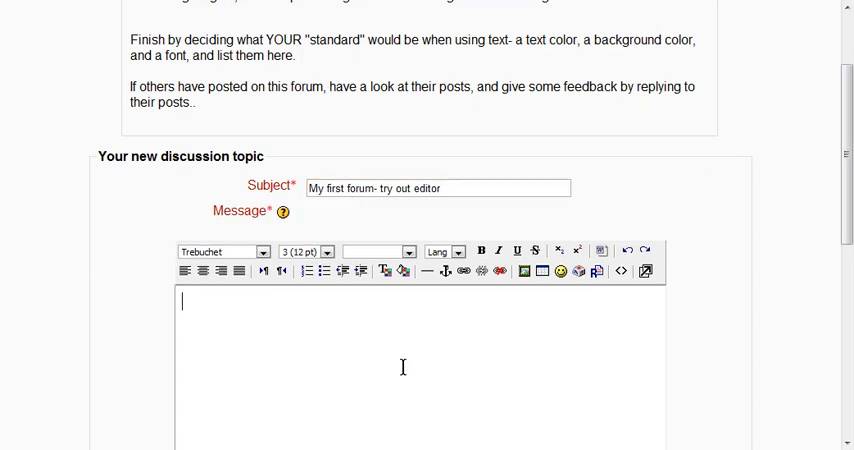
# Step: Write 'I'm testing out the text editor.' with 'editor.' in bold, then 'Go to Disney...'
pyautogui.write("I'm")
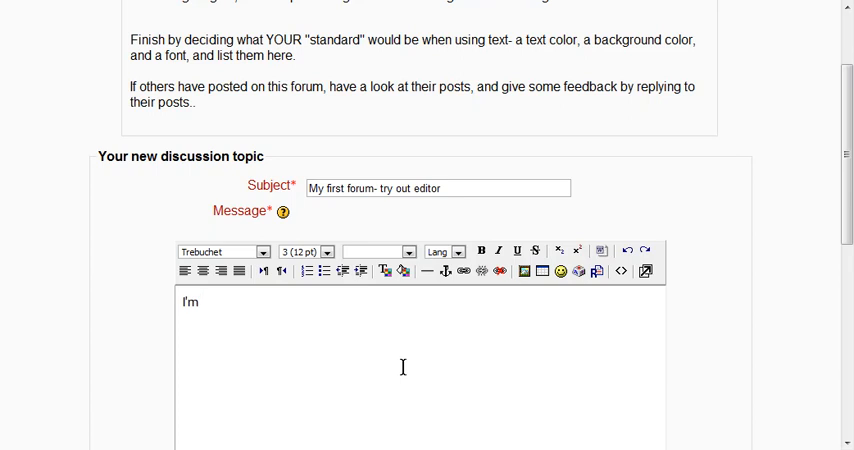
pyautogui.write('testing out the tex')
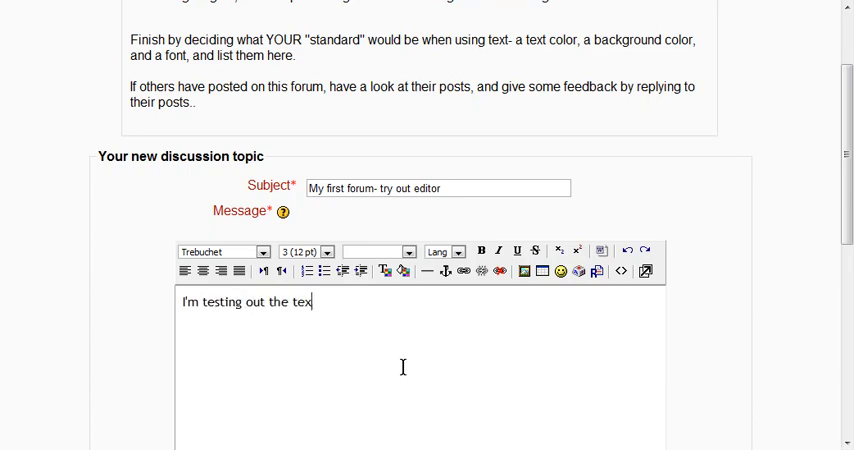
pyautogui.write('editor')
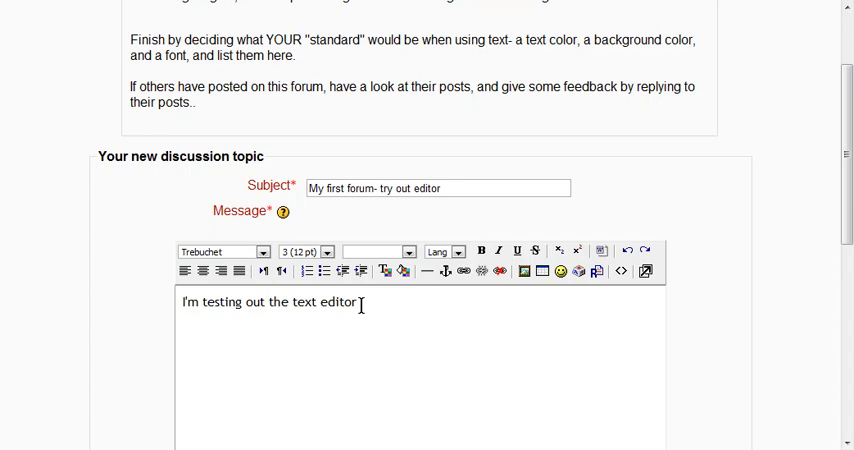
pyautogui.write('.')
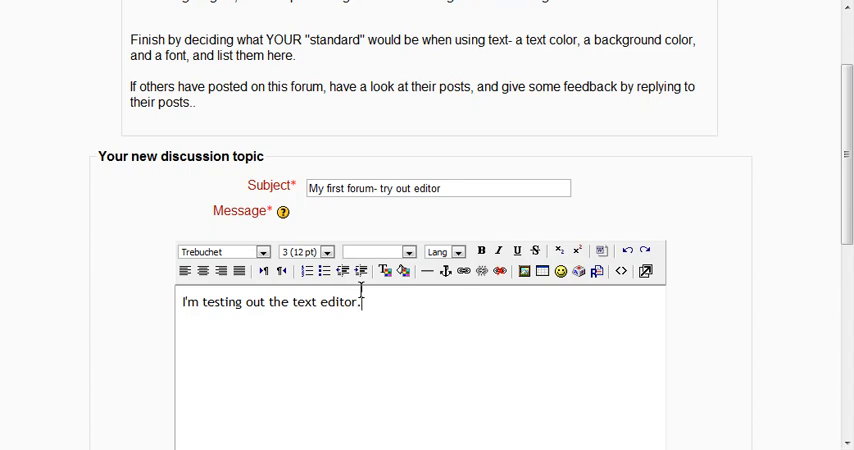
pyautogui.doubleClick(340, 300)
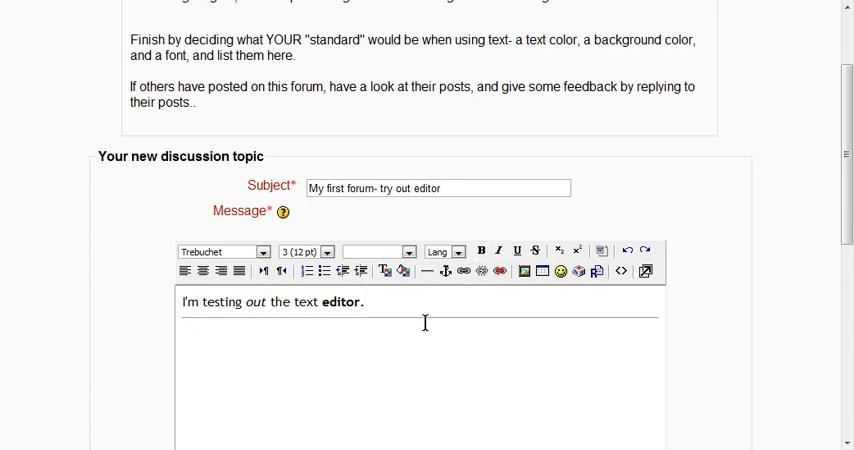
pyautogui.write('Go to disney...')
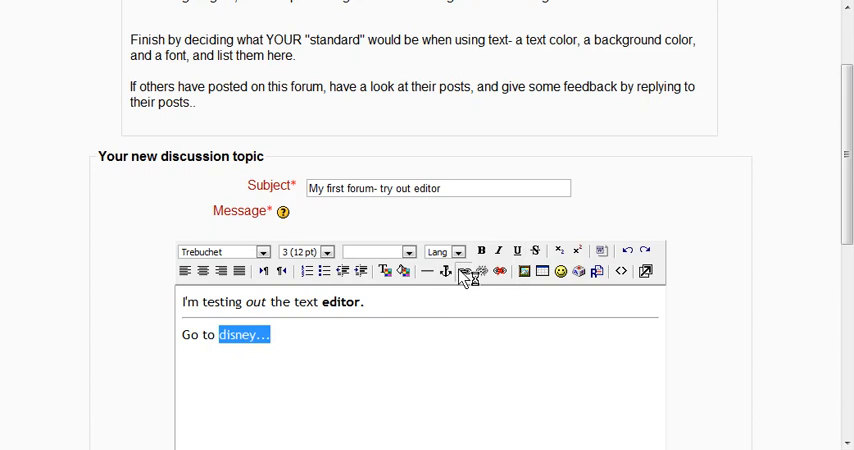
pyautogui.click(466, 272)
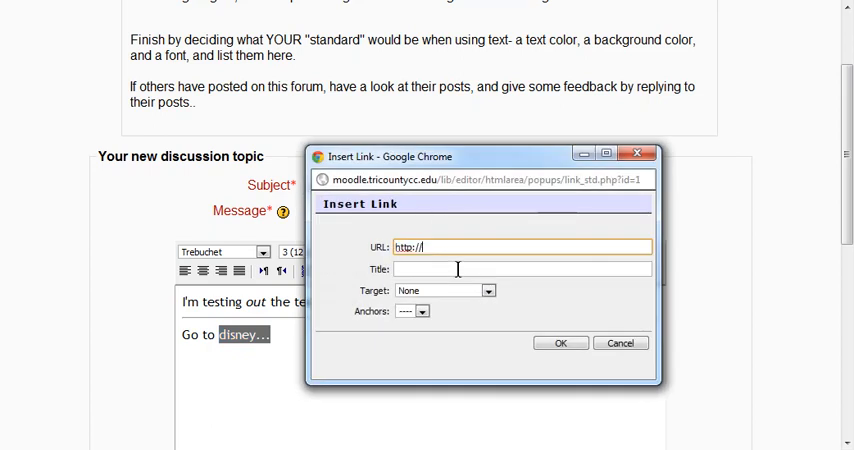
pyautogui.write('de')
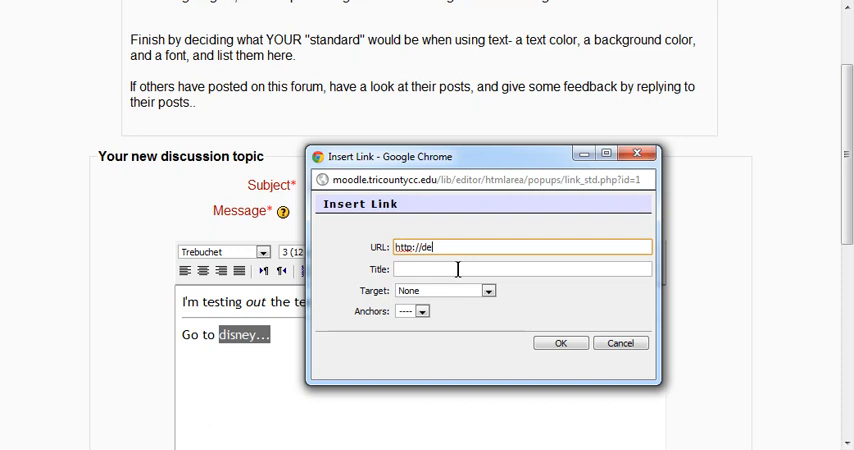
pyautogui.write('disney.com')
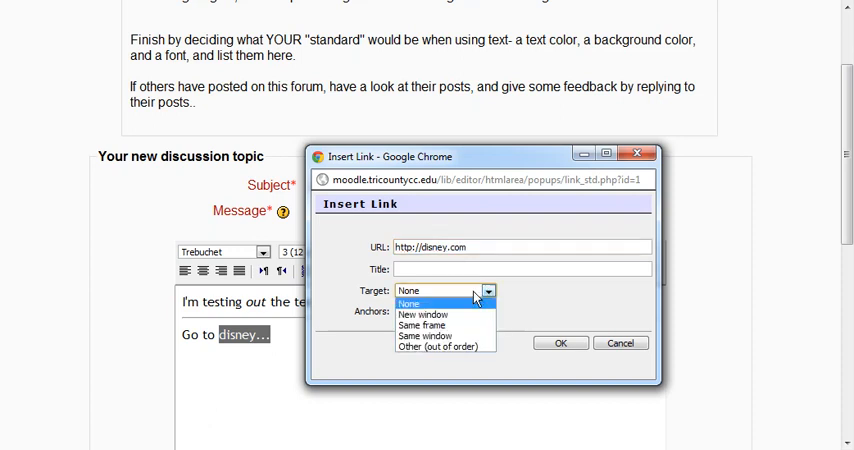
pyautogui.click(422, 314)
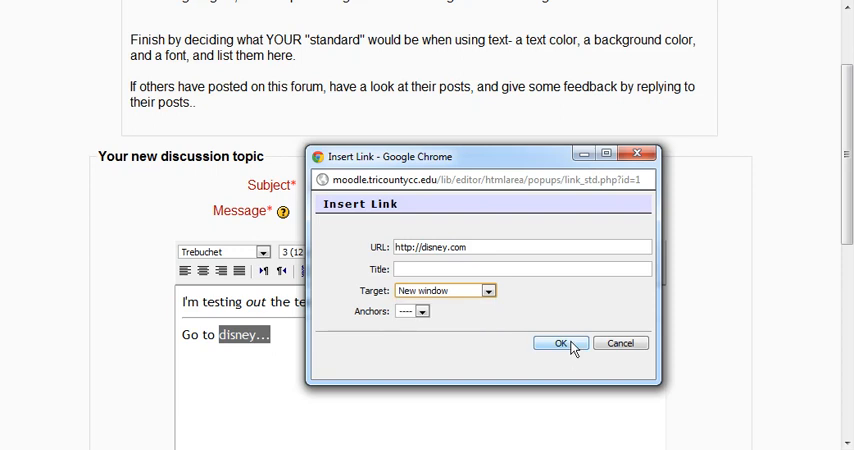
pyautogui.click(560, 344)
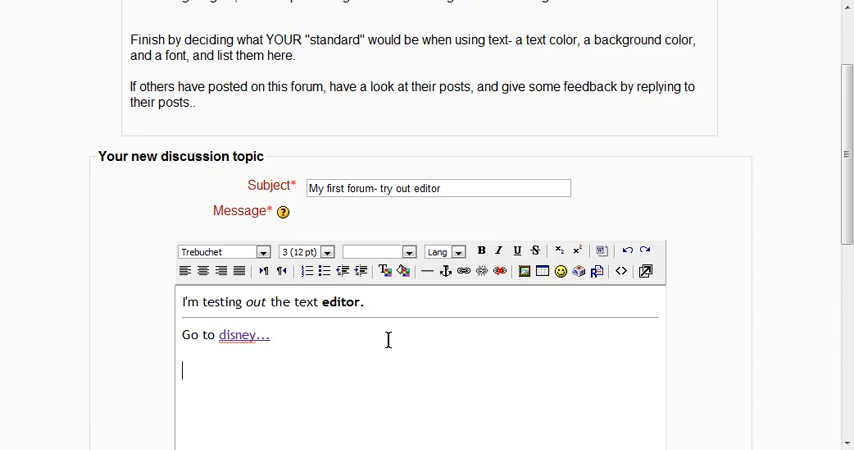
# Step: Add 'this is aligned left', 'and right' and 'and middle' lines with right and centre alignment
pyautogui.write('this is sa')
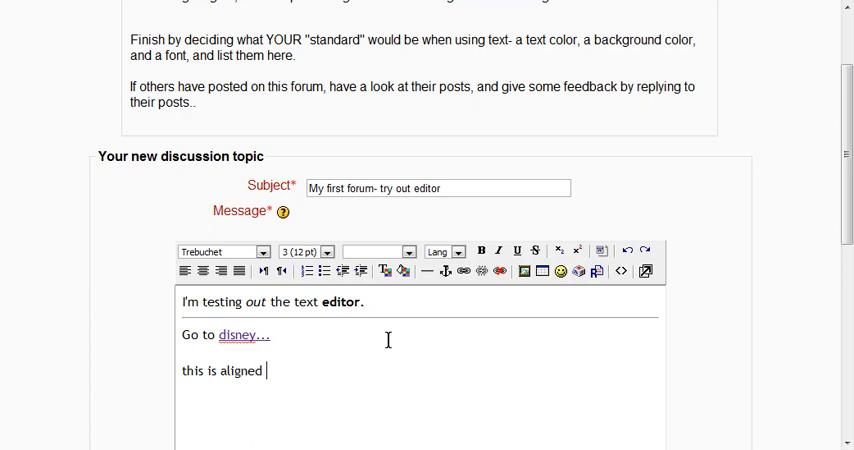
pyautogui.write('left')
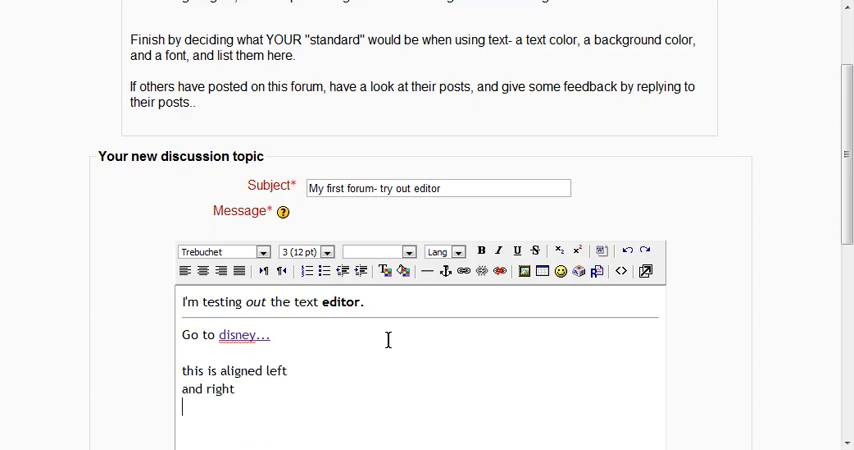
pyautogui.write('and middle')
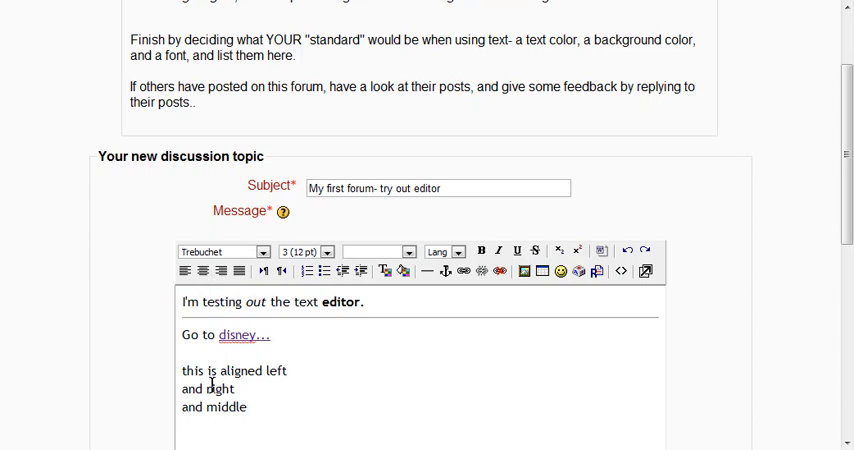
pyautogui.click(220, 272)
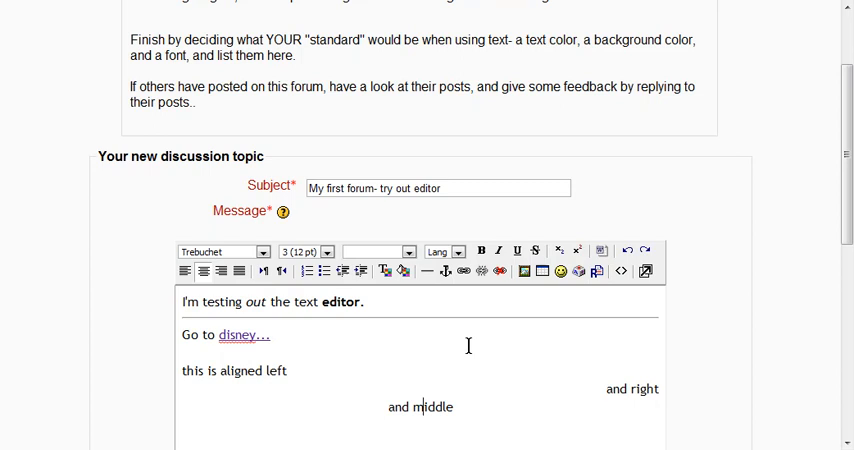
pyautogui.moveTo(444, 344)
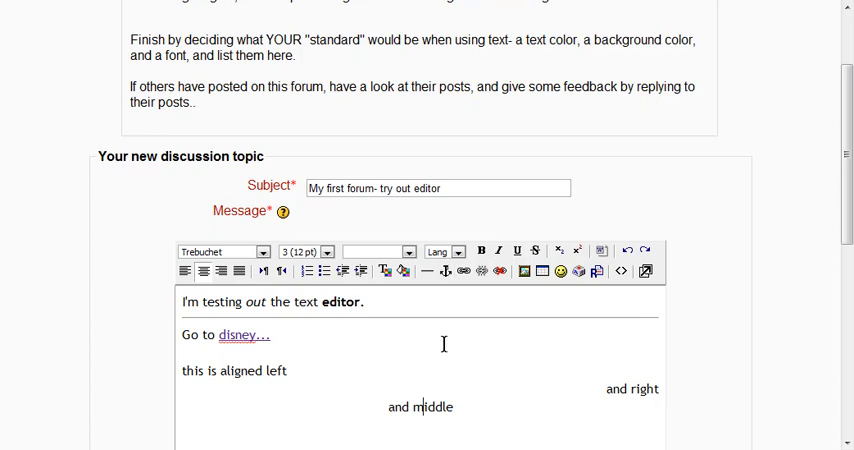
pyautogui.moveTo(340, 344)
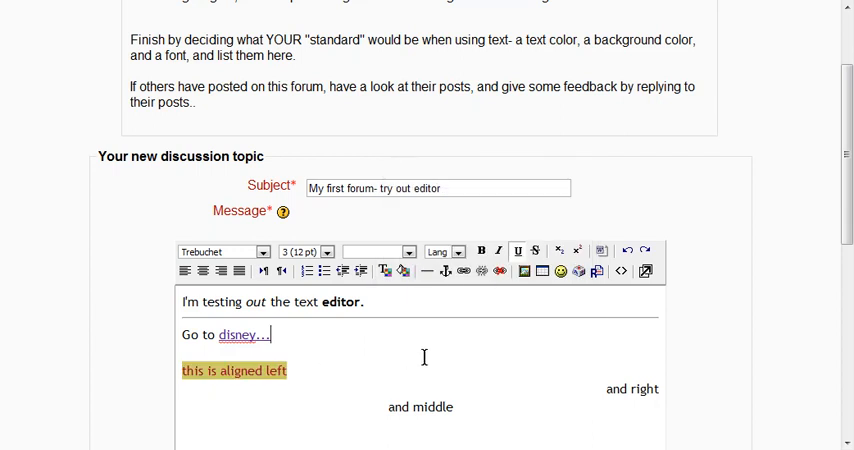
pyautogui.moveTo(628, 290)
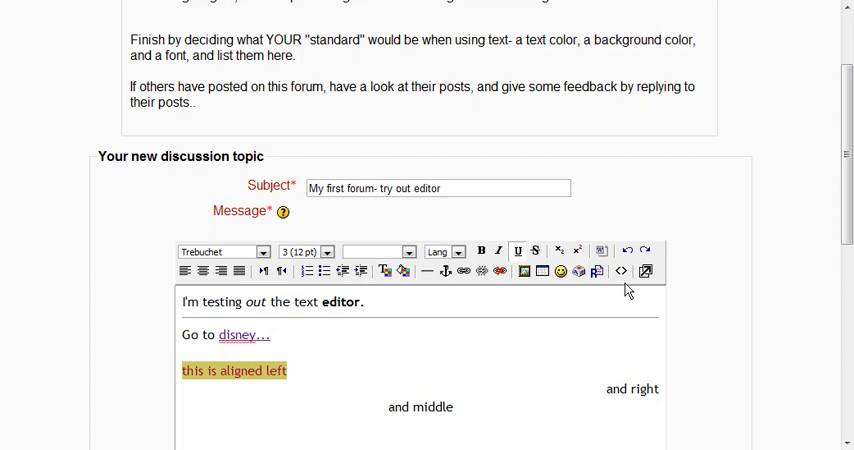
pyautogui.click(620, 272)
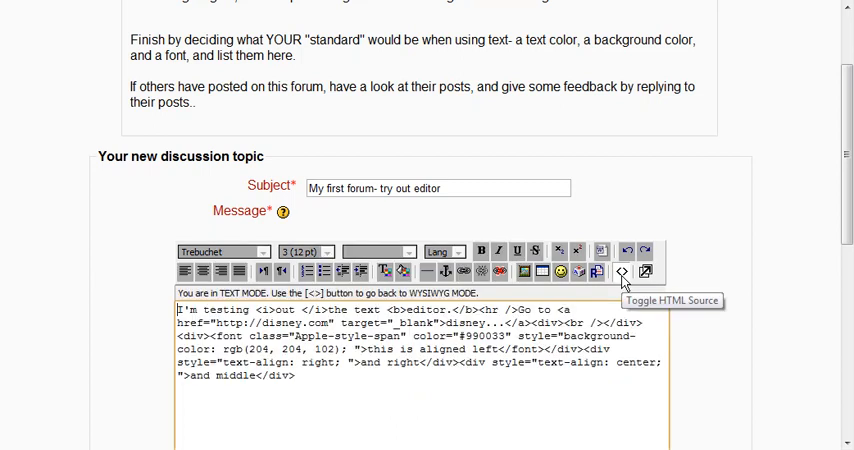
pyautogui.click(620, 272)
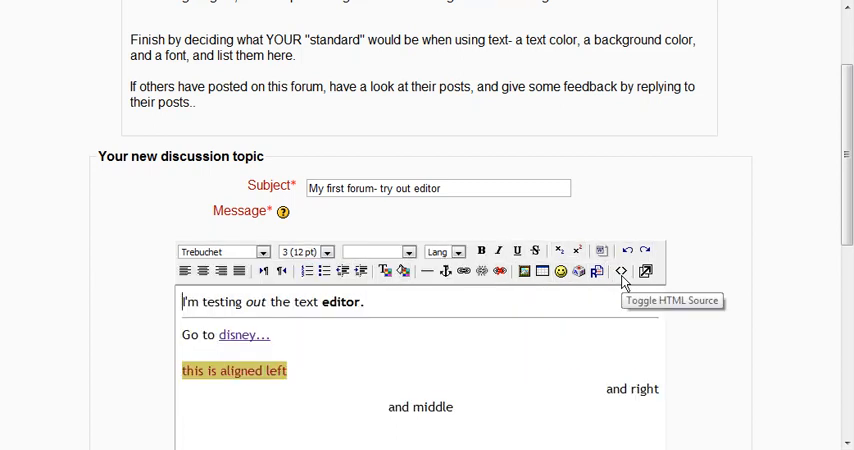
pyautogui.moveTo(644, 272)
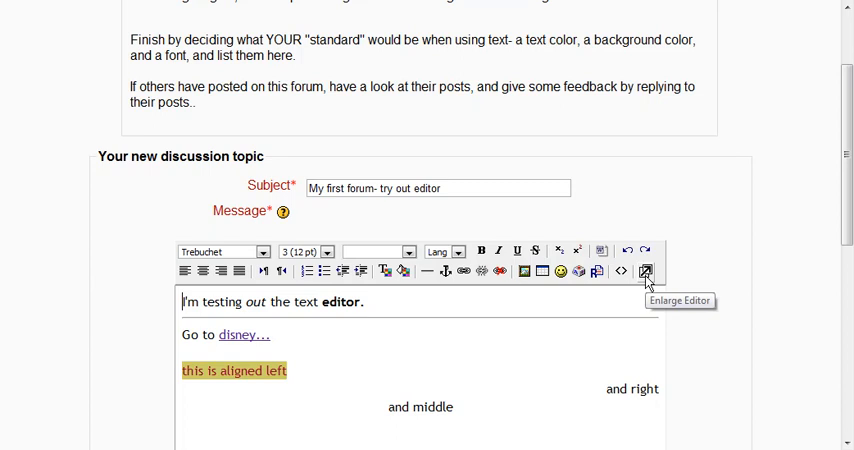
pyautogui.click(644, 272)
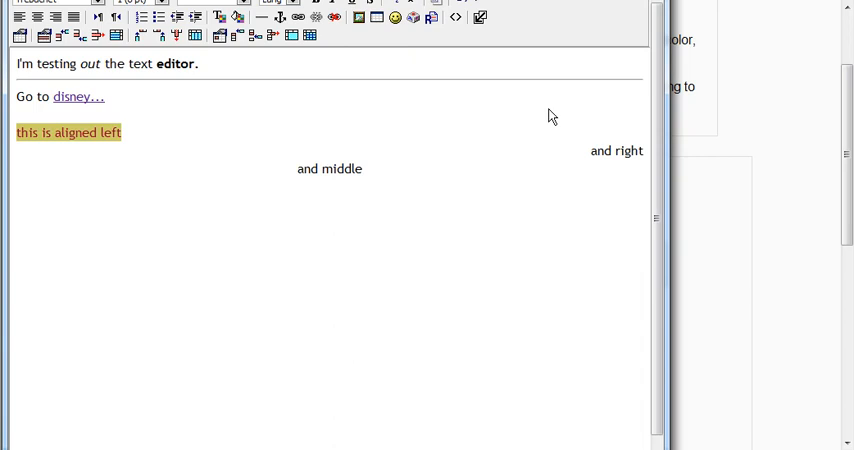
pyautogui.scroll(-3)
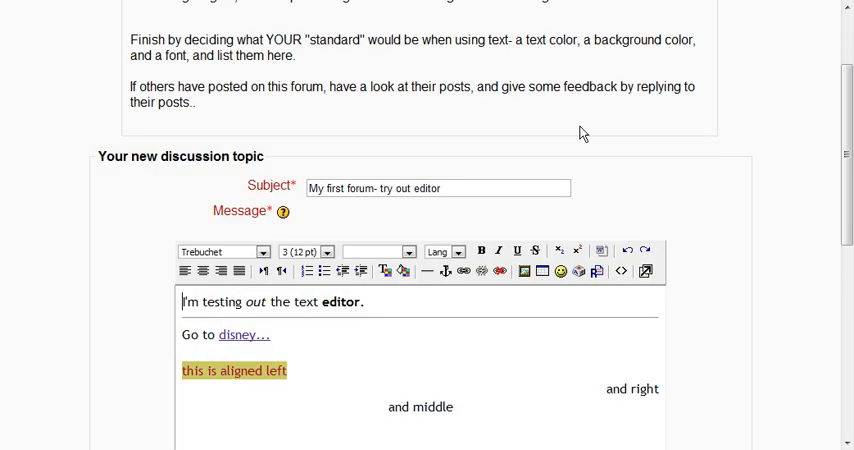
# Step: Check the email subscription choice and post the new discussion to the forum
pyautogui.scroll(-3)
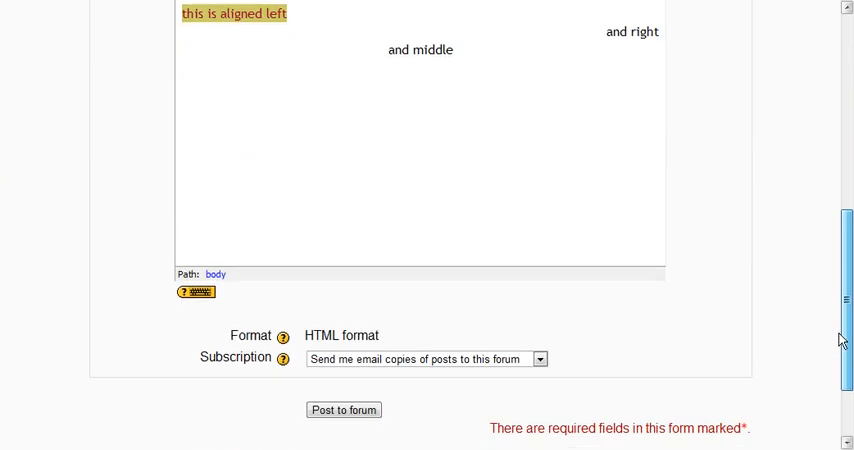
pyautogui.scroll(-3)
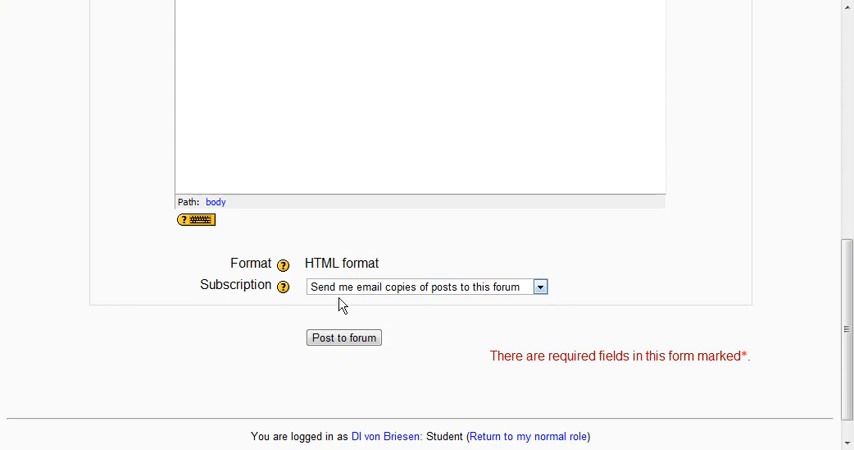
pyautogui.moveTo(324, 292)
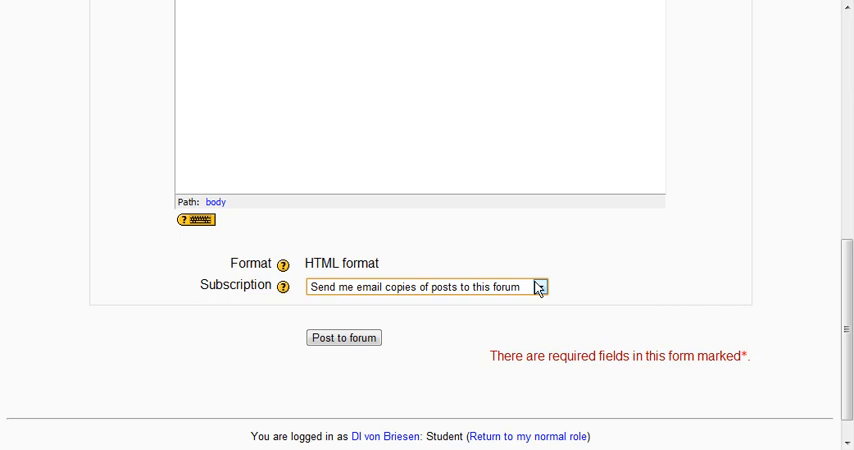
pyautogui.click(344, 336)
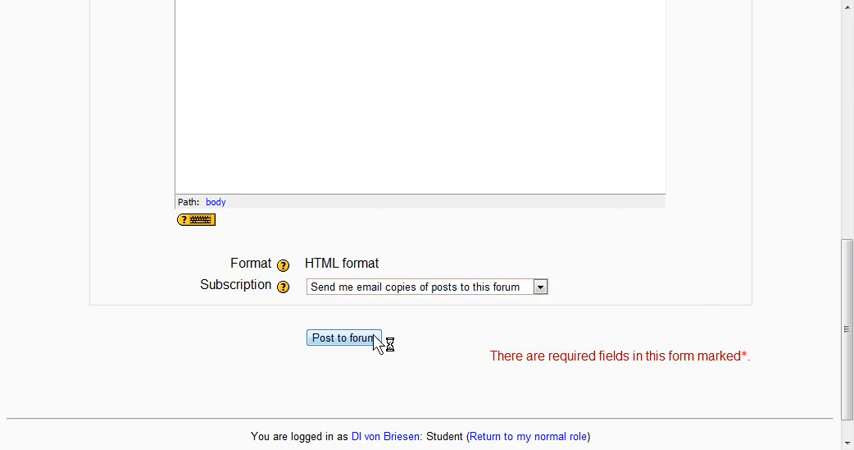
pyautogui.click(344, 336)
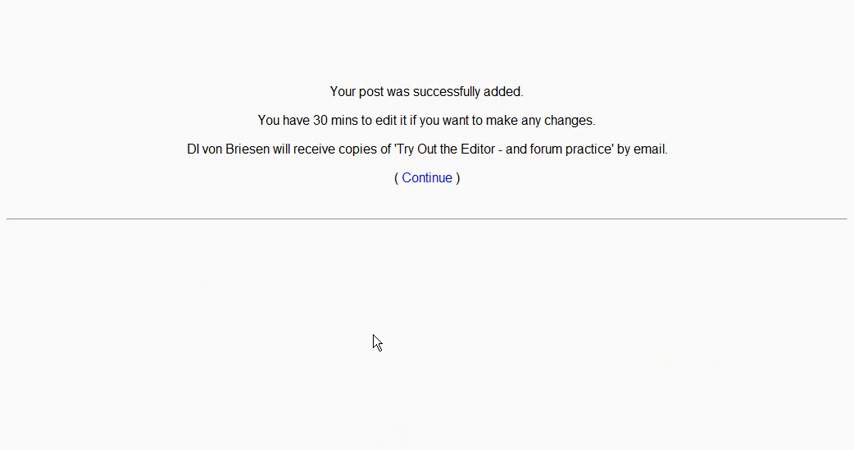
# Step: Continue back to the forum list showing 'My first forum- try out editor'
pyautogui.click(428, 176)
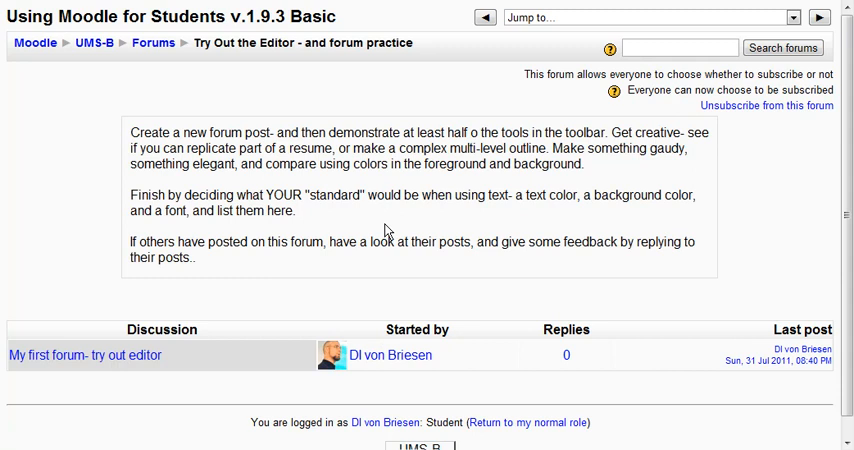
pyautogui.moveTo(86, 356)
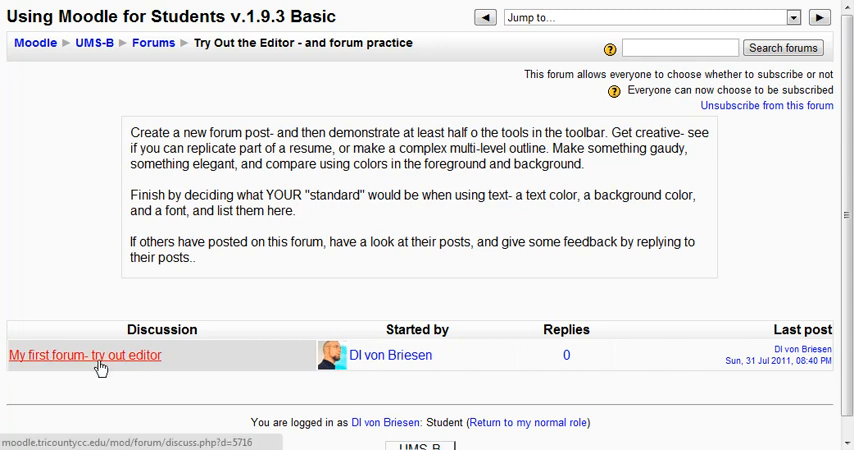